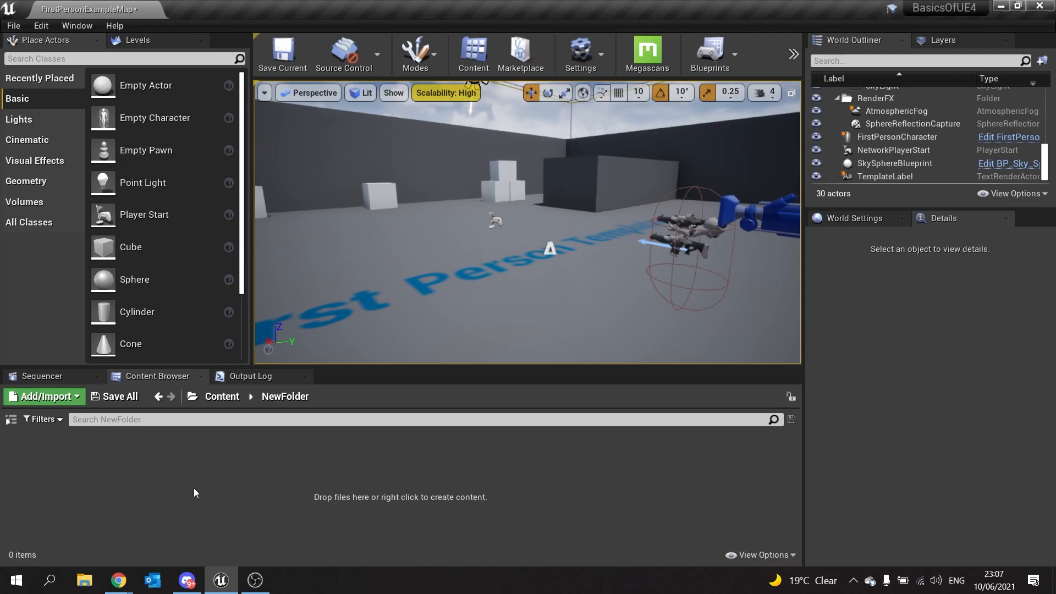
Step: Create an Actor blueprint class named SeeSaw in NewFolder
right_click(196, 492)
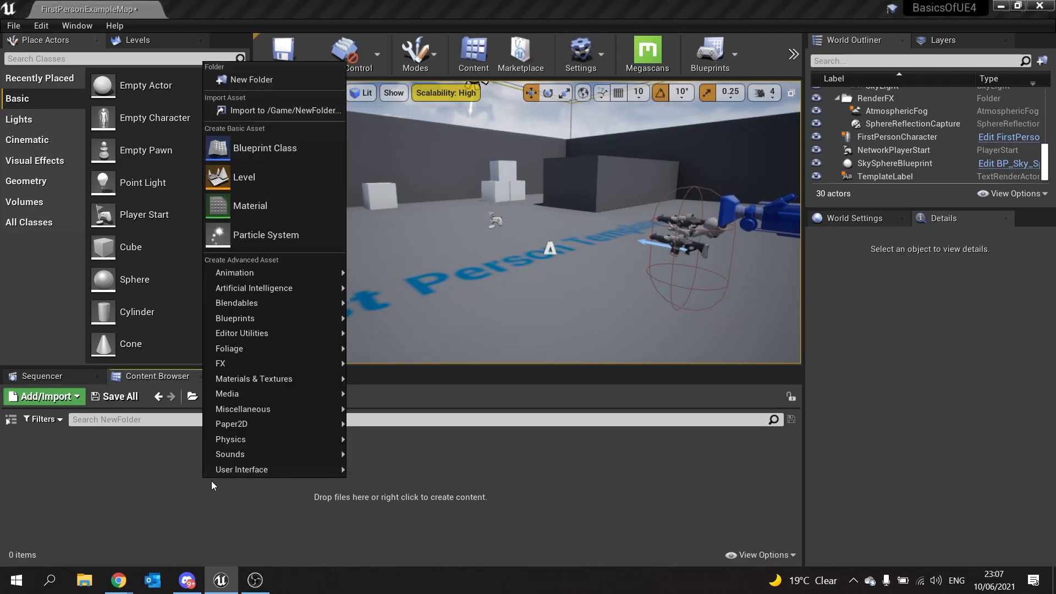
click(265, 147)
text(SeeSaw)
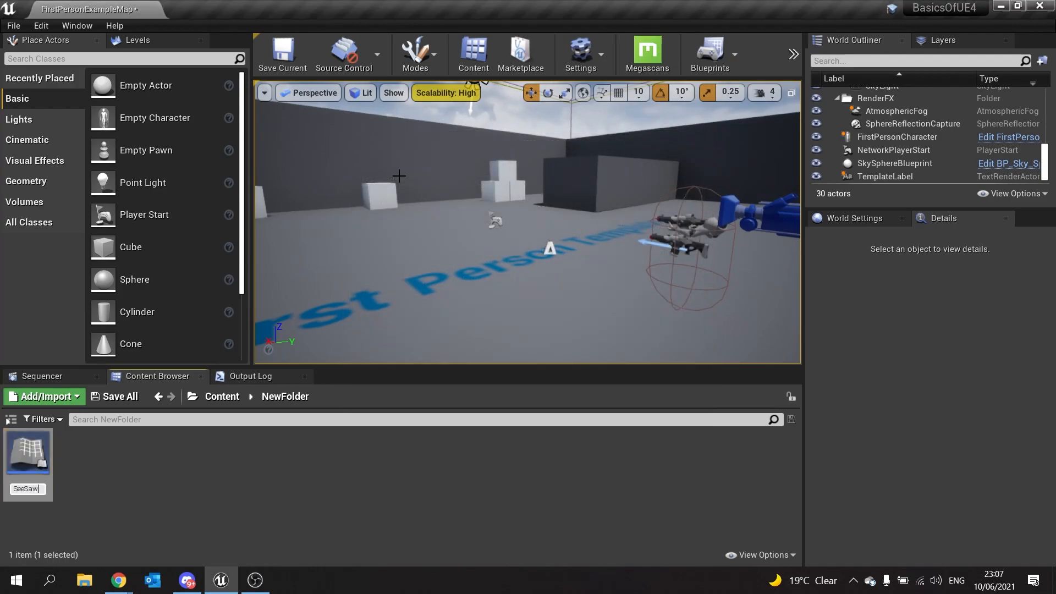
mouse_move(28, 451)
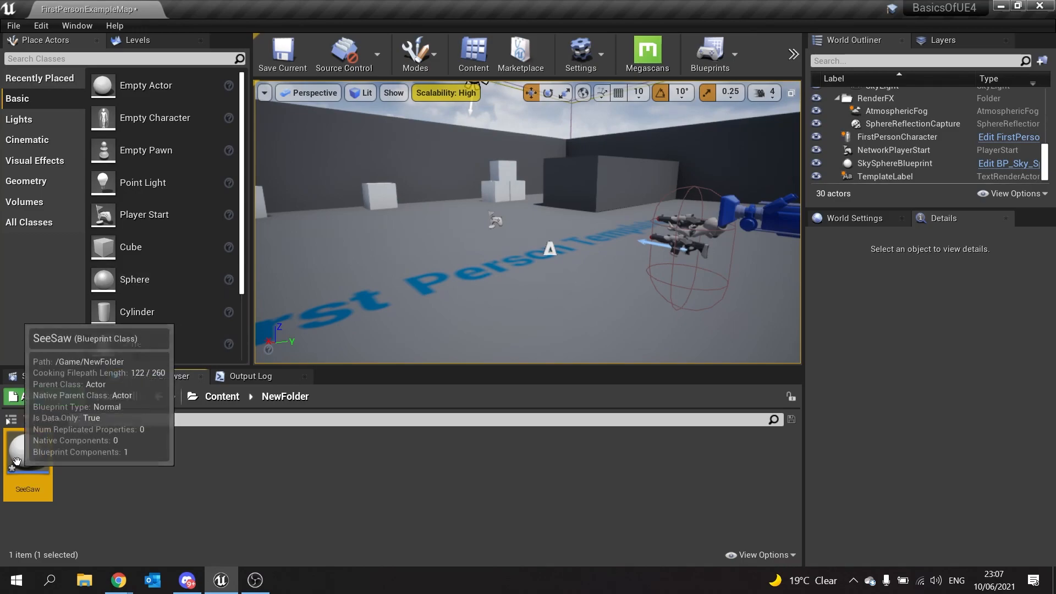
double_click(27, 448)
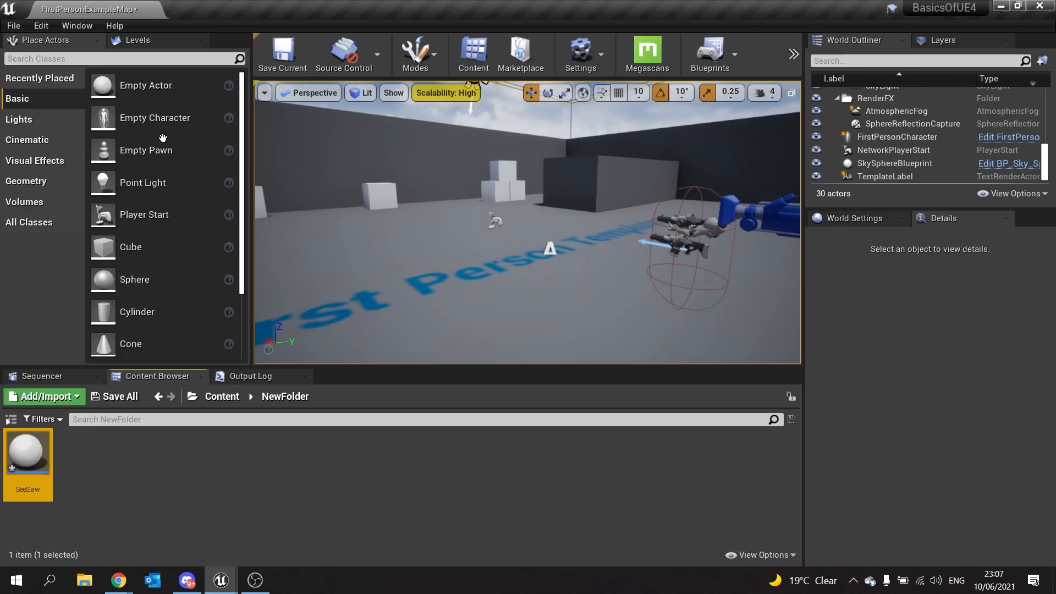
Step: Add a Cube component to SeeSaw and scale it into a long flat plank
double_click(27, 450)
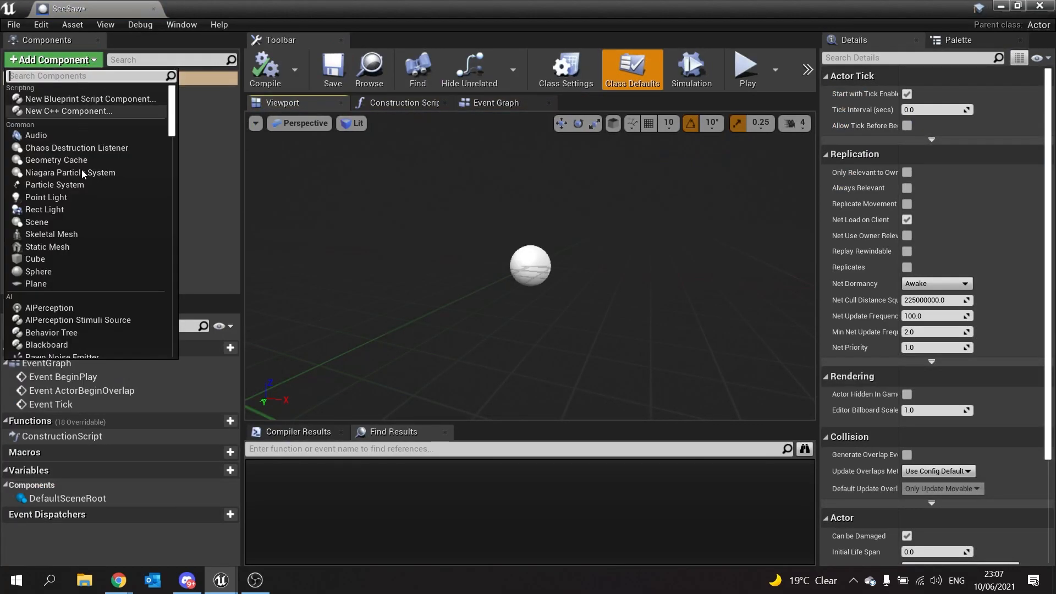
mouse_move(40, 271)
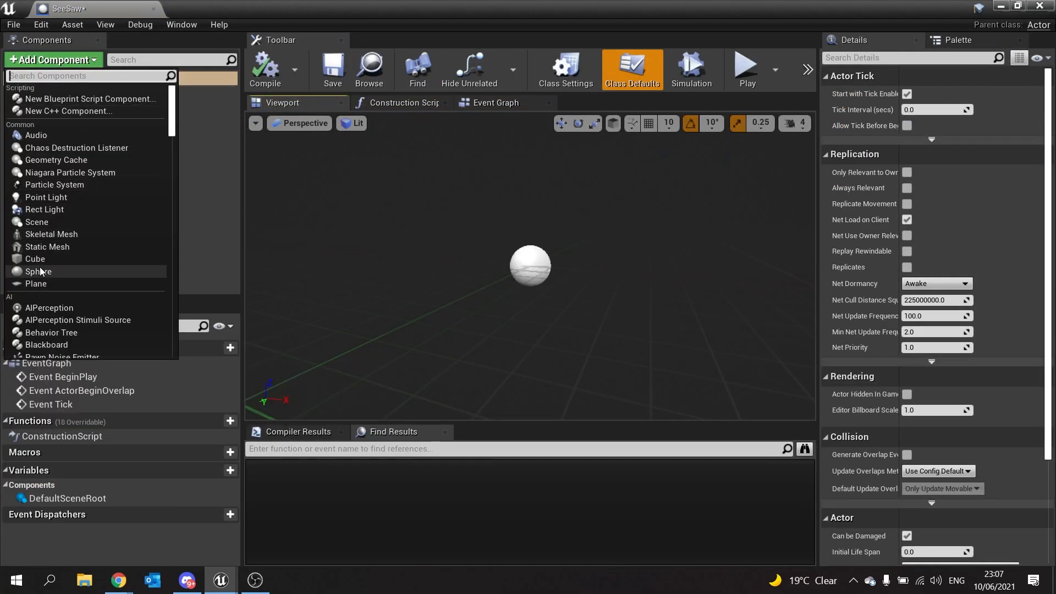
mouse_move(47, 246)
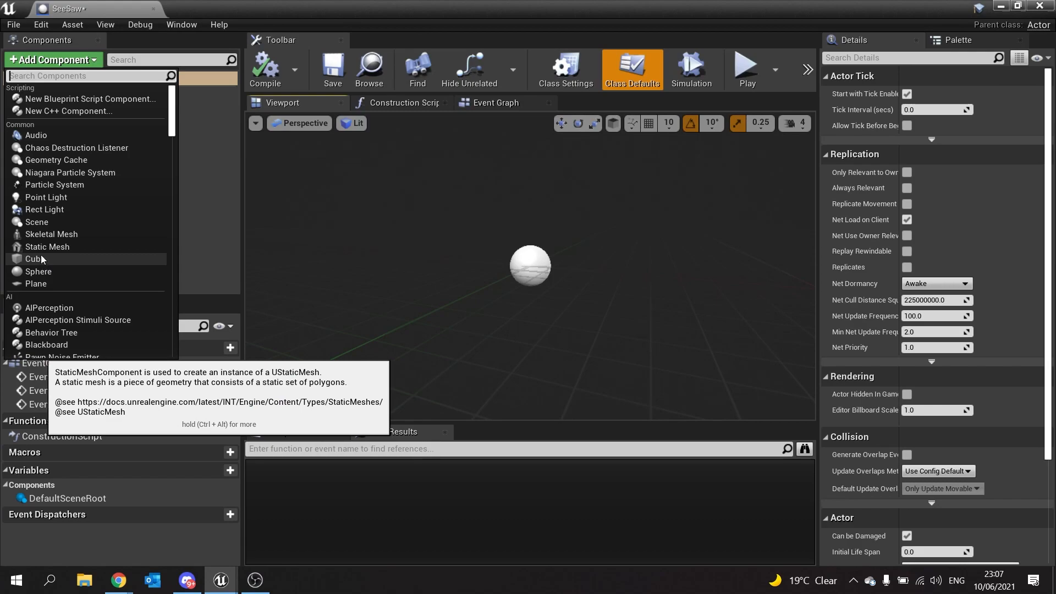
click(33, 258)
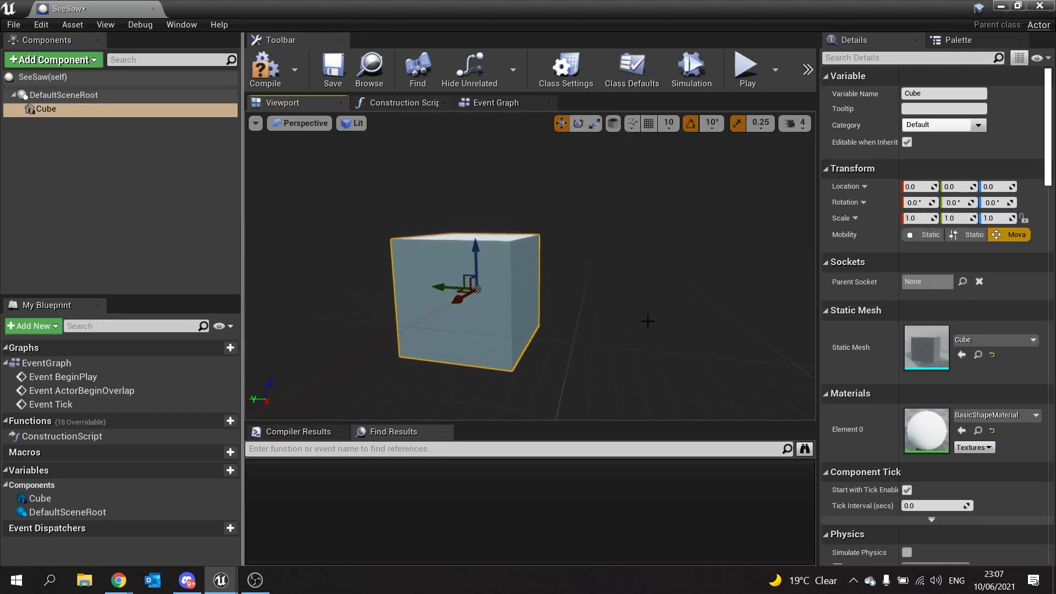
click(578, 123)
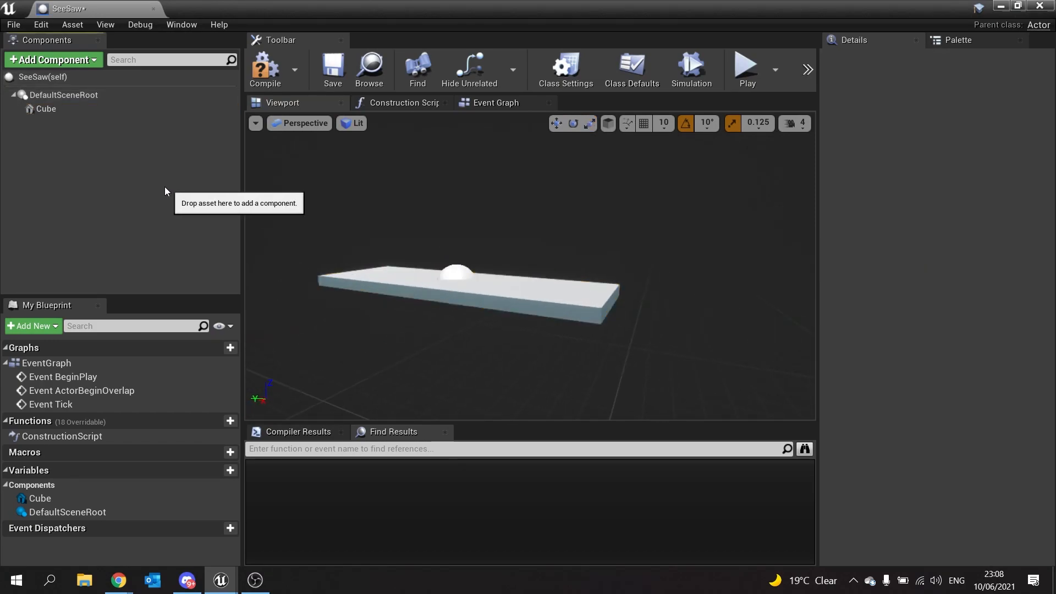
Step: Add a Static Mesh component and set its mesh to Cylinder as the pivot
click(49, 59)
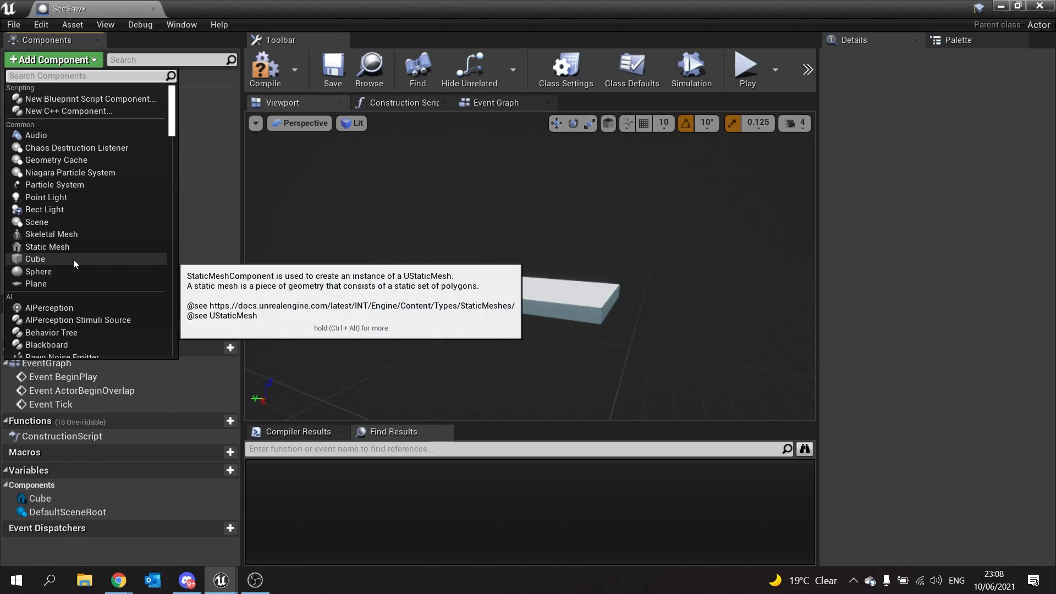
text(stat)
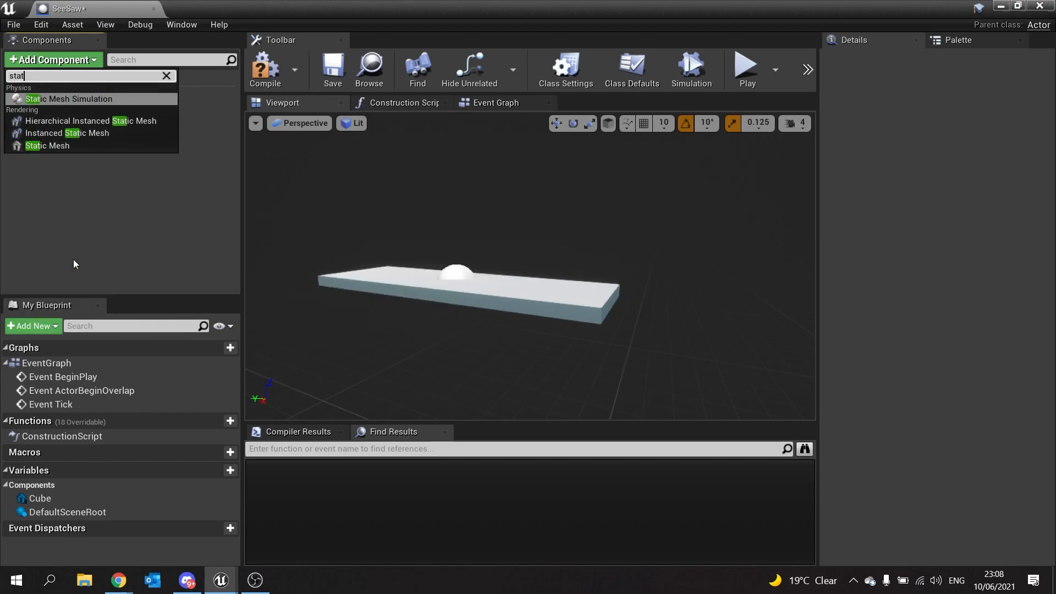
click(48, 145)
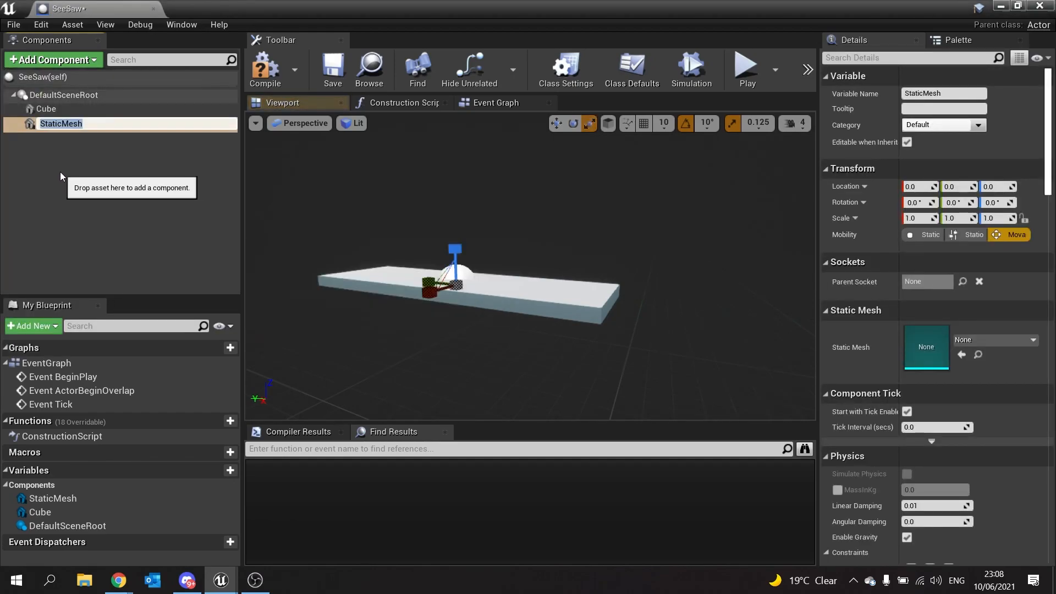
click(1026, 340)
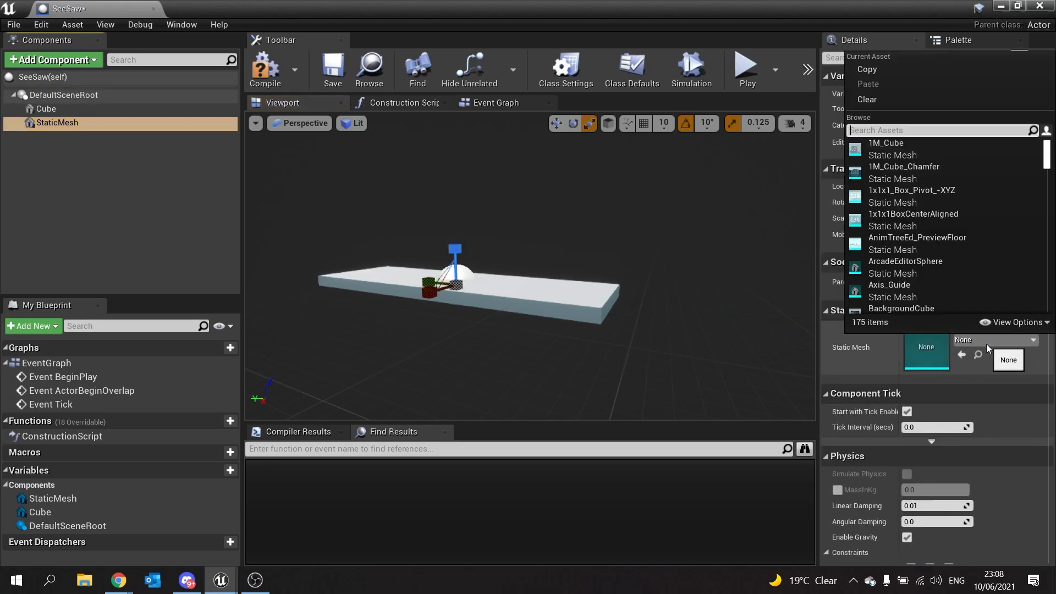
text(cylinder)
text(180)
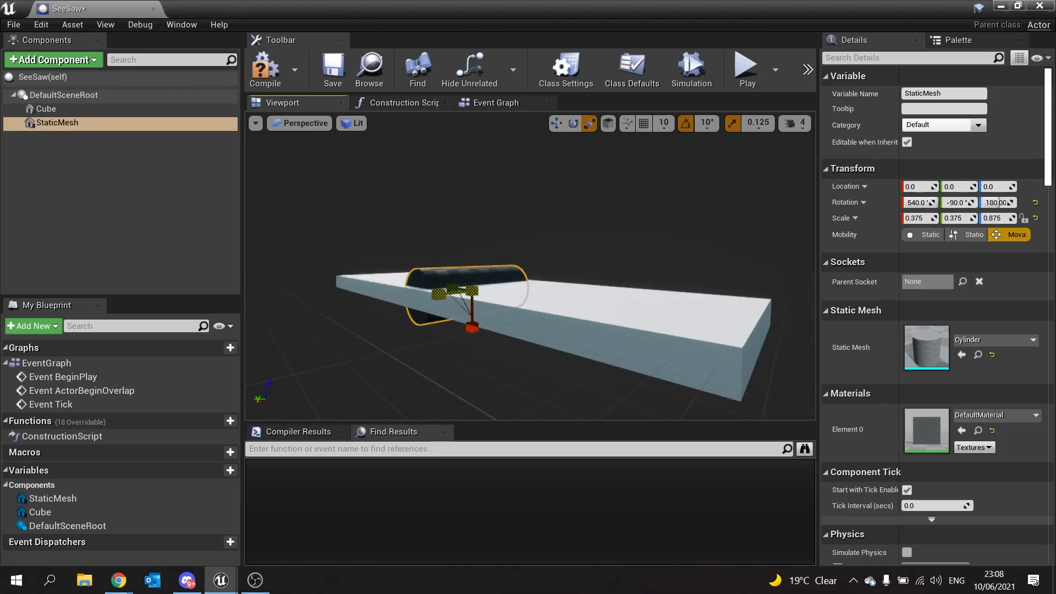
Step: Raise the Cube plank's Z location so it rests on top of the cylinder
click(46, 109)
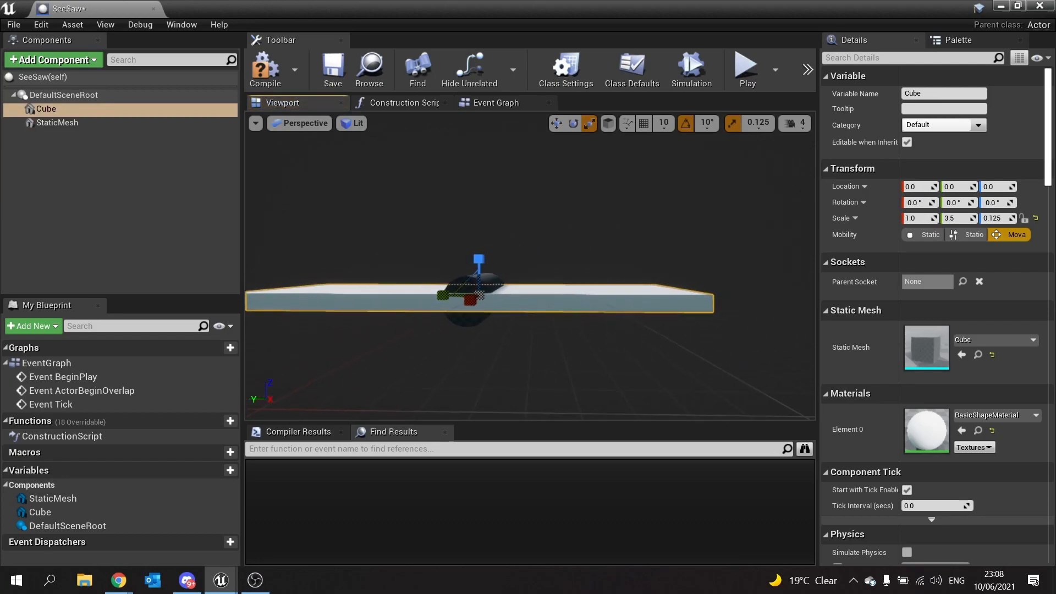
click(57, 122)
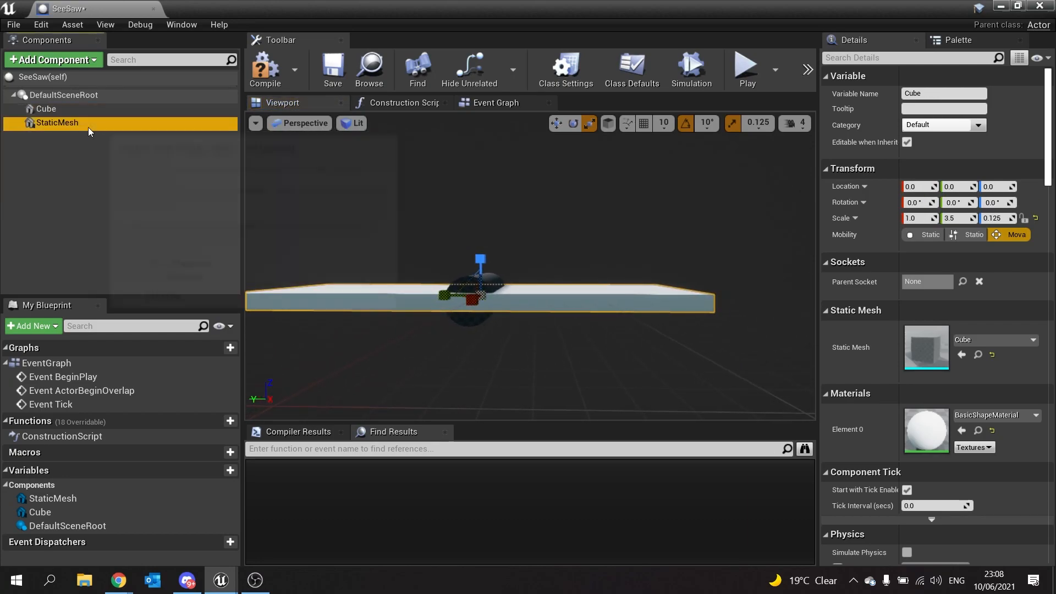
click(47, 108)
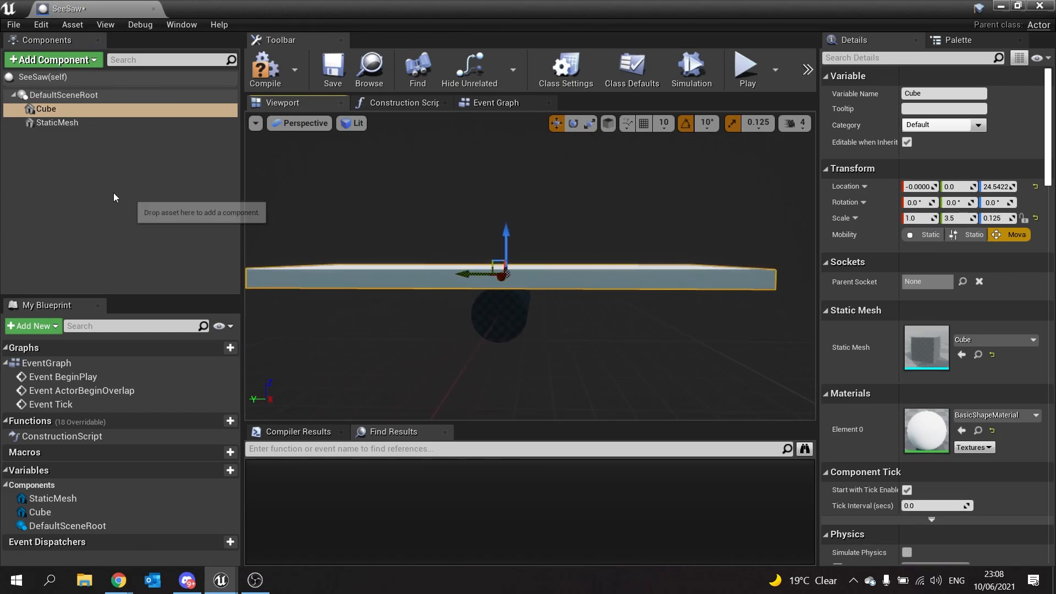
Step: Add a Physics Constraint component at the plank's pivot point
click(53, 60)
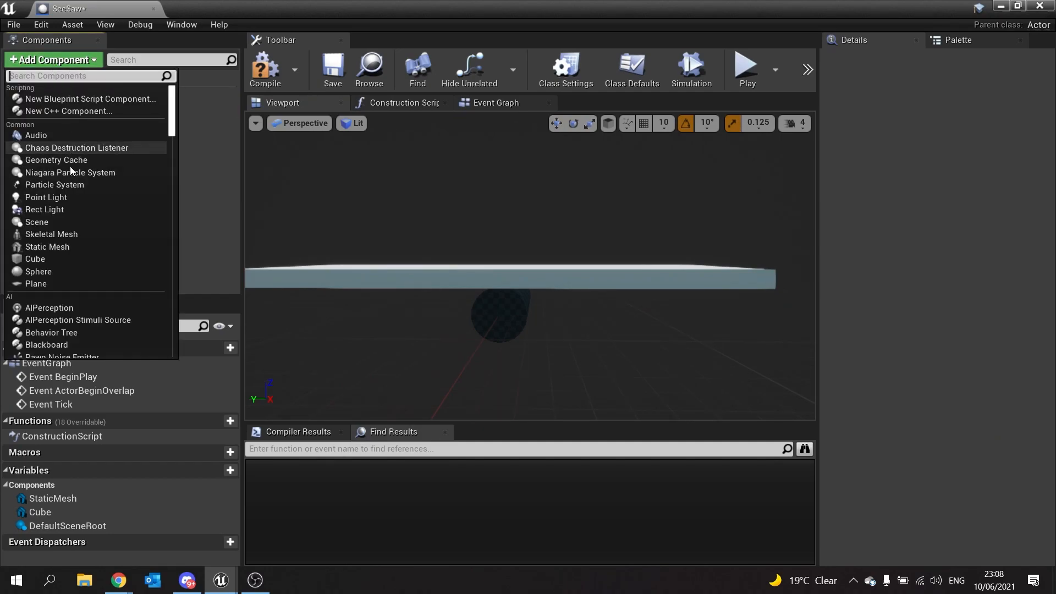
text(phys)
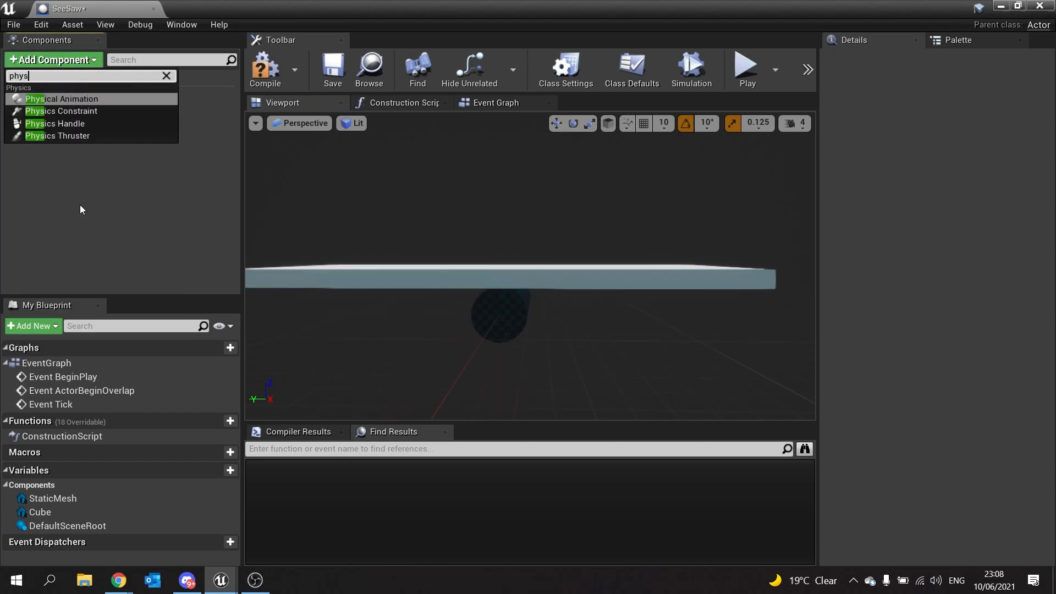
click(61, 110)
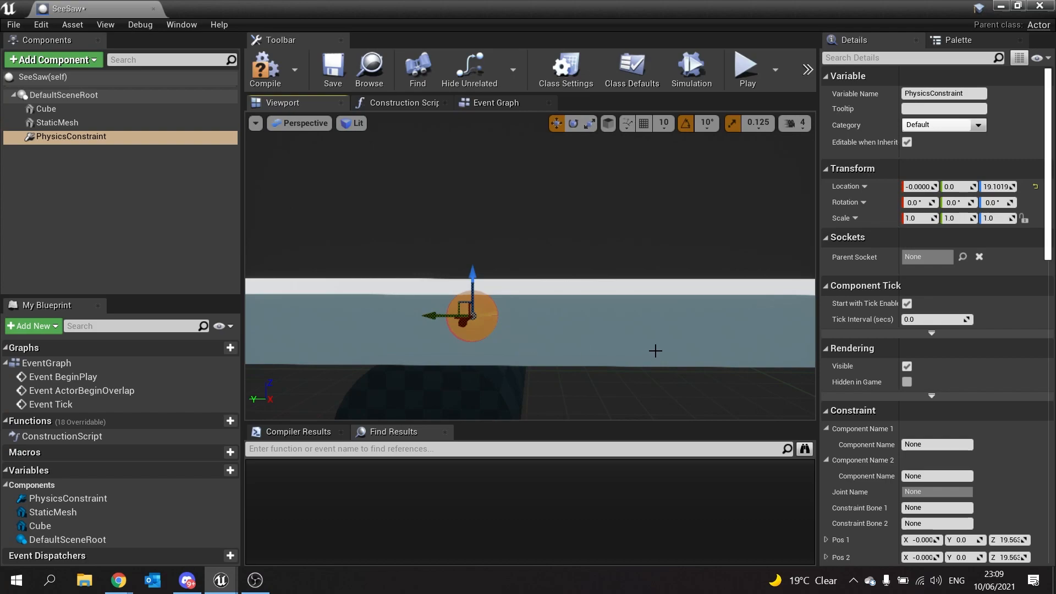
Step: Link the constraint to Cube and StaticMesh, locking Swing 1 and Swing 2 motion
scroll(down, 3)
text(Cube)
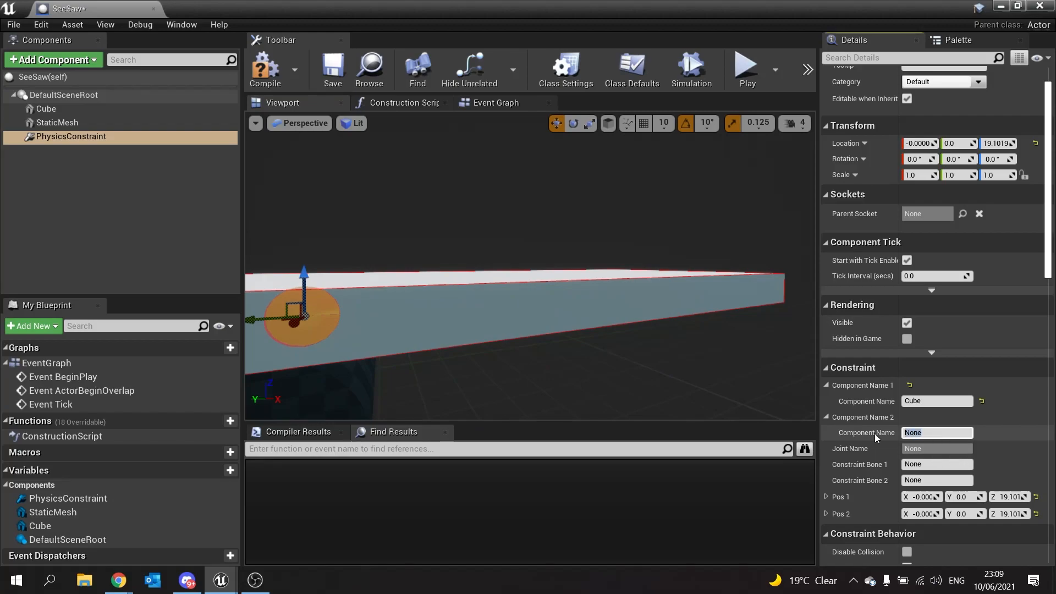
text(StaticMesh)
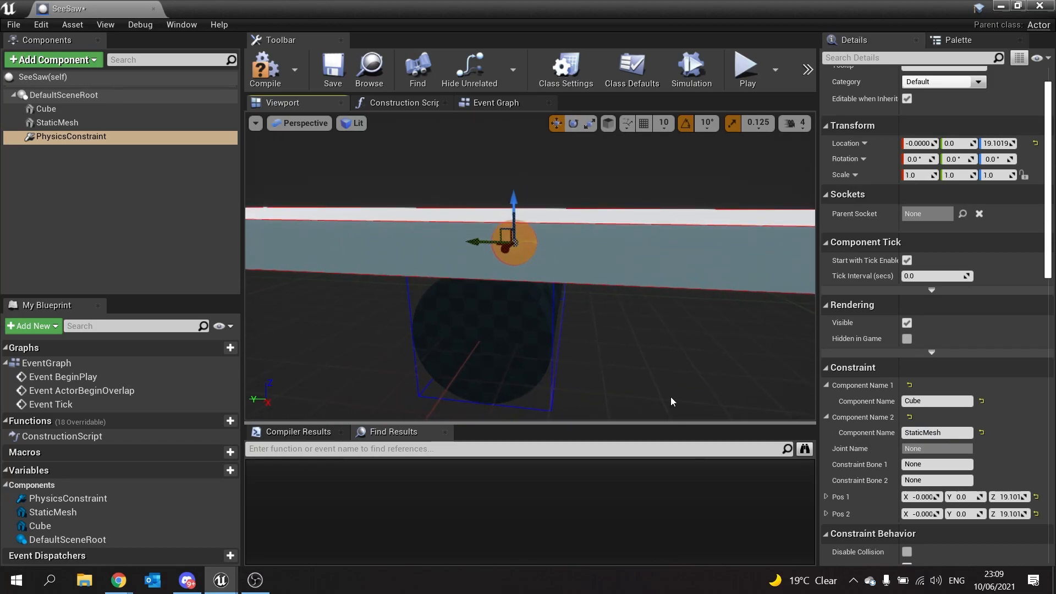
scroll(down, 3)
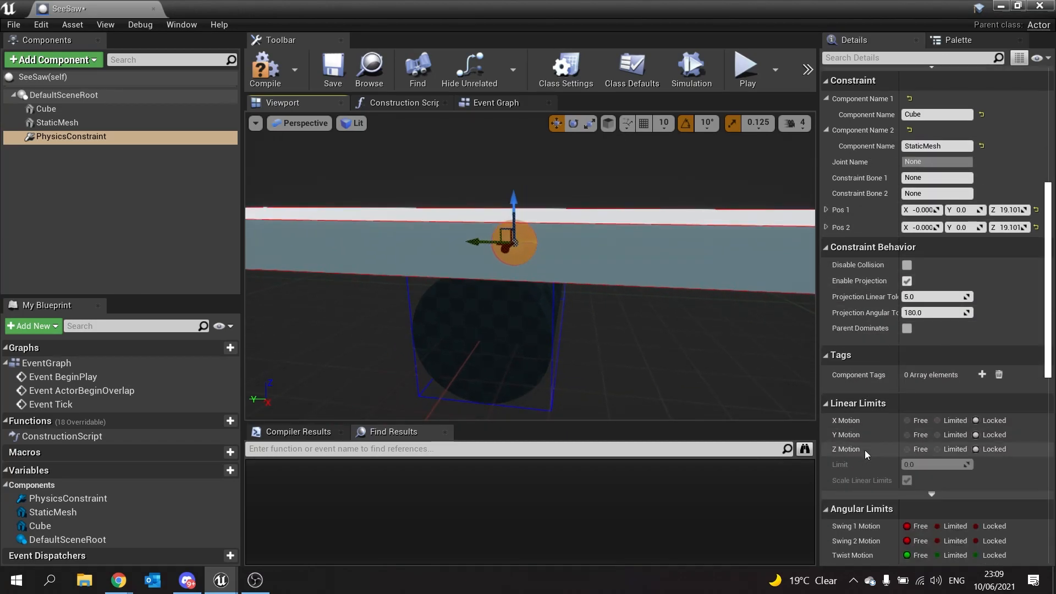
scroll(down, 3)
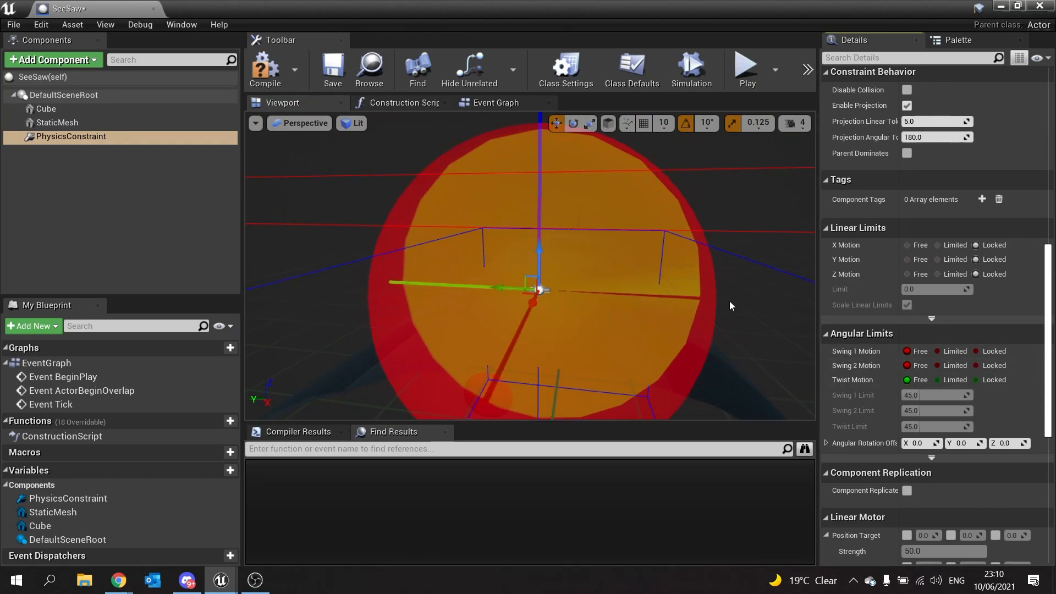
mouse_move(94, 145)
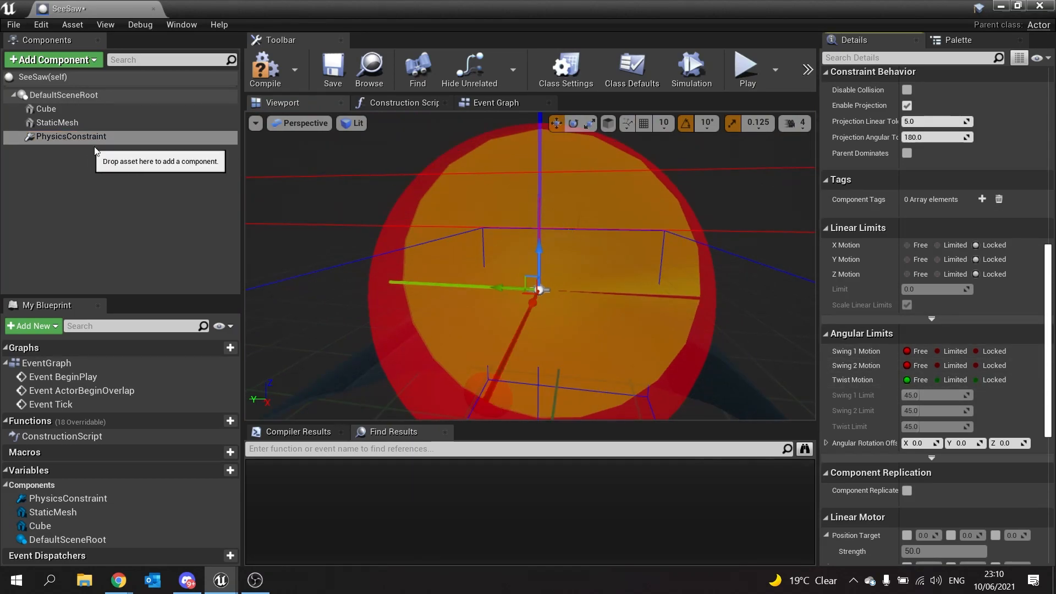
mouse_move(890, 356)
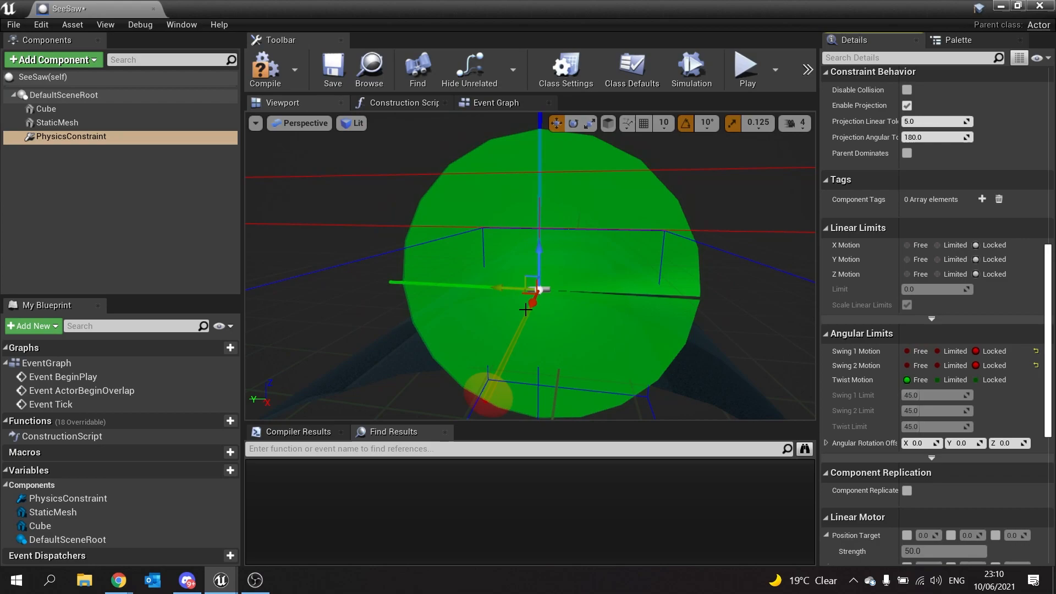
mouse_move(665, 289)
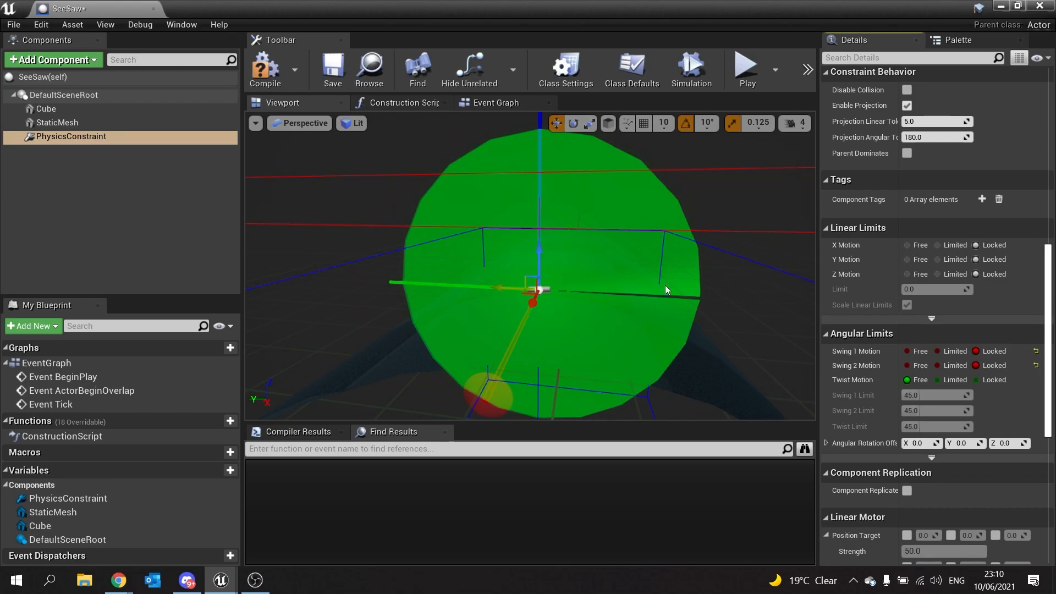
mouse_move(638, 350)
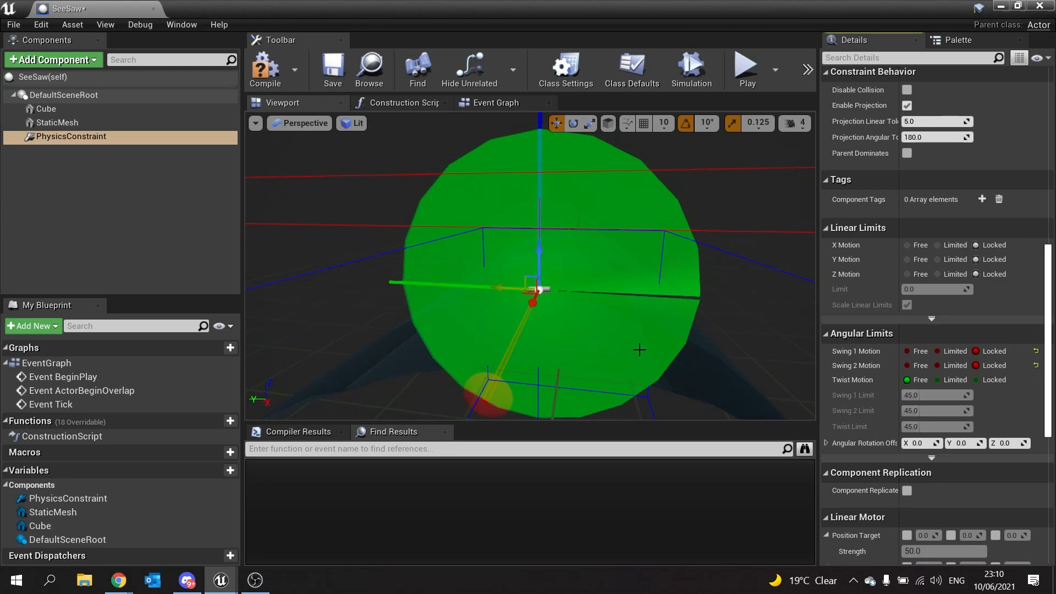
mouse_move(308, 233)
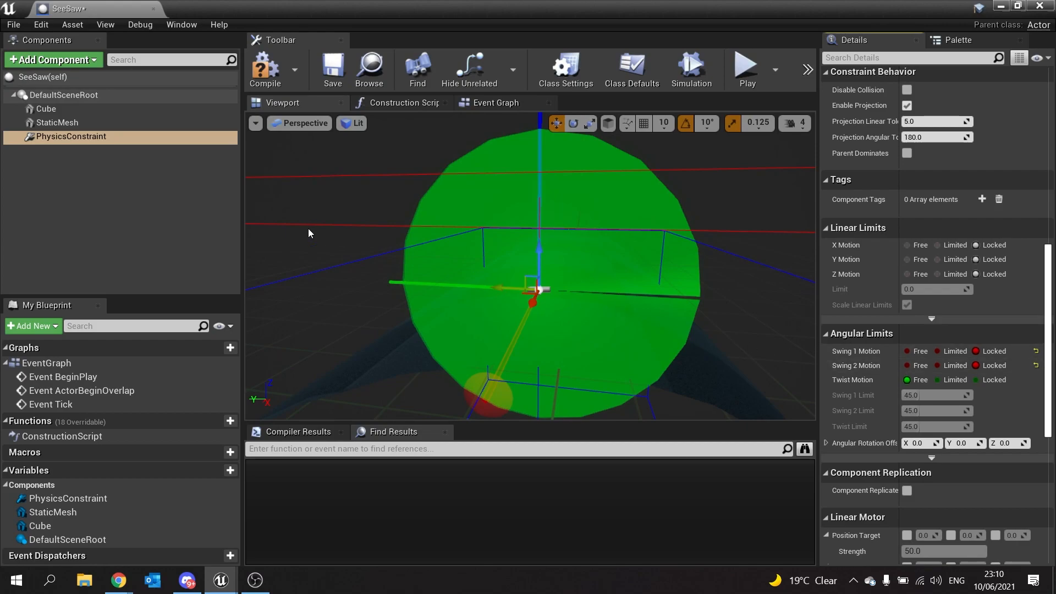
Step: Enable Simulate Physics on the Cube plank, leaving the StaticMesh pivot static
click(46, 109)
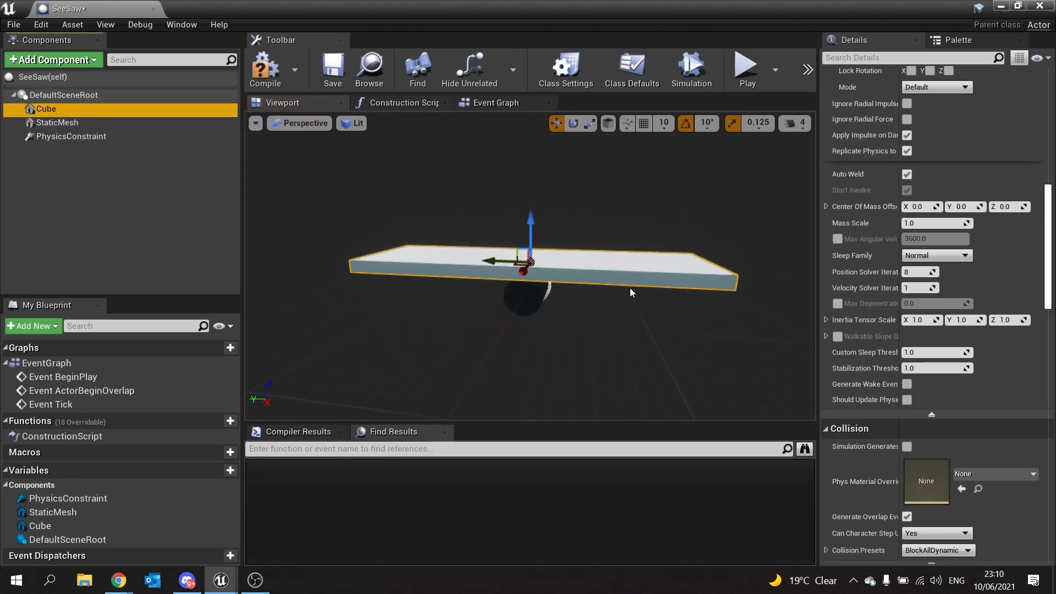
scroll(up, 3)
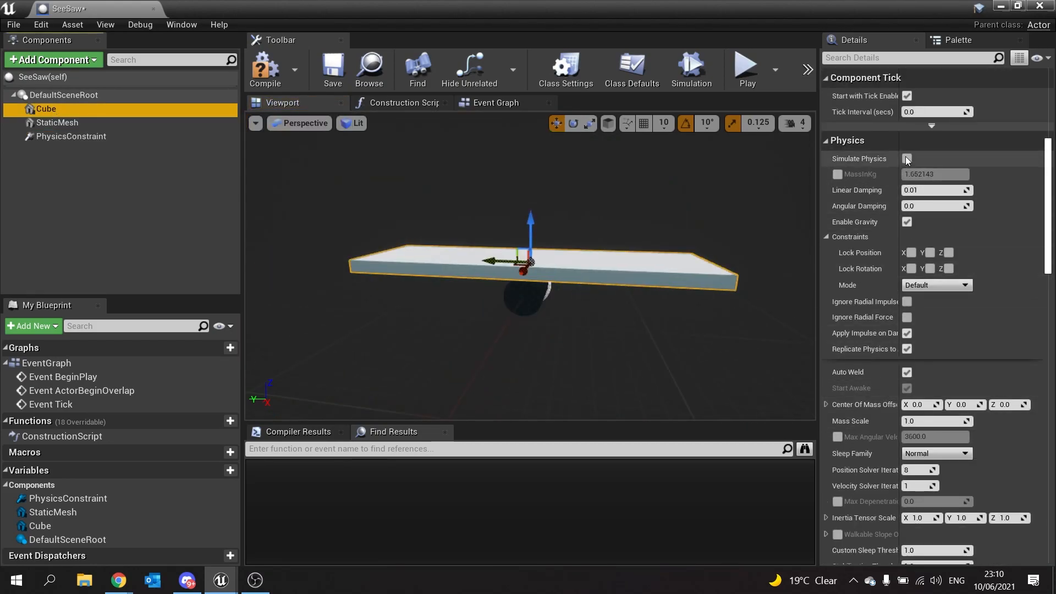
click(907, 158)
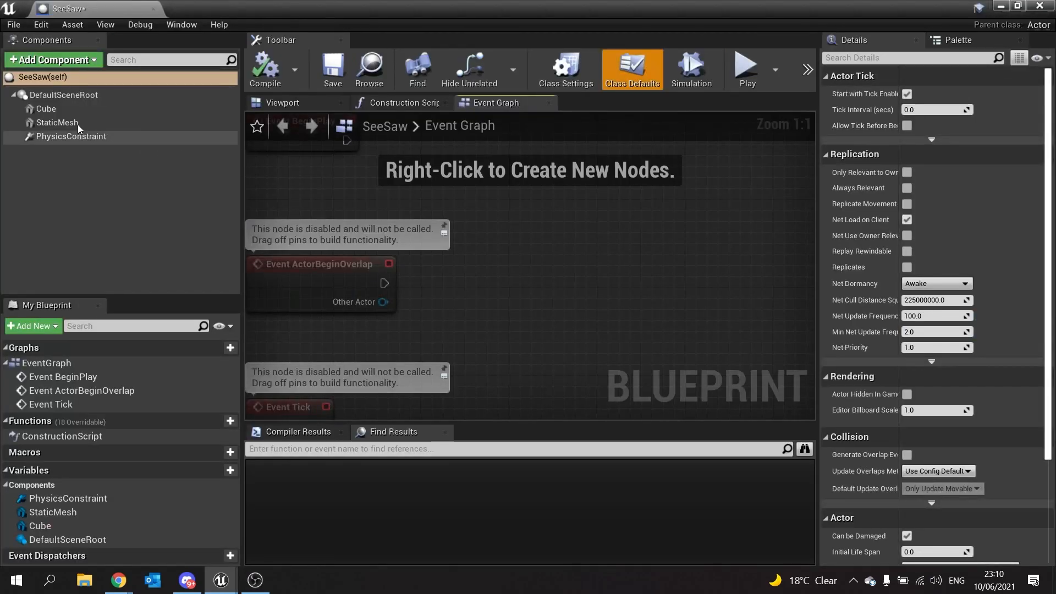
click(56, 122)
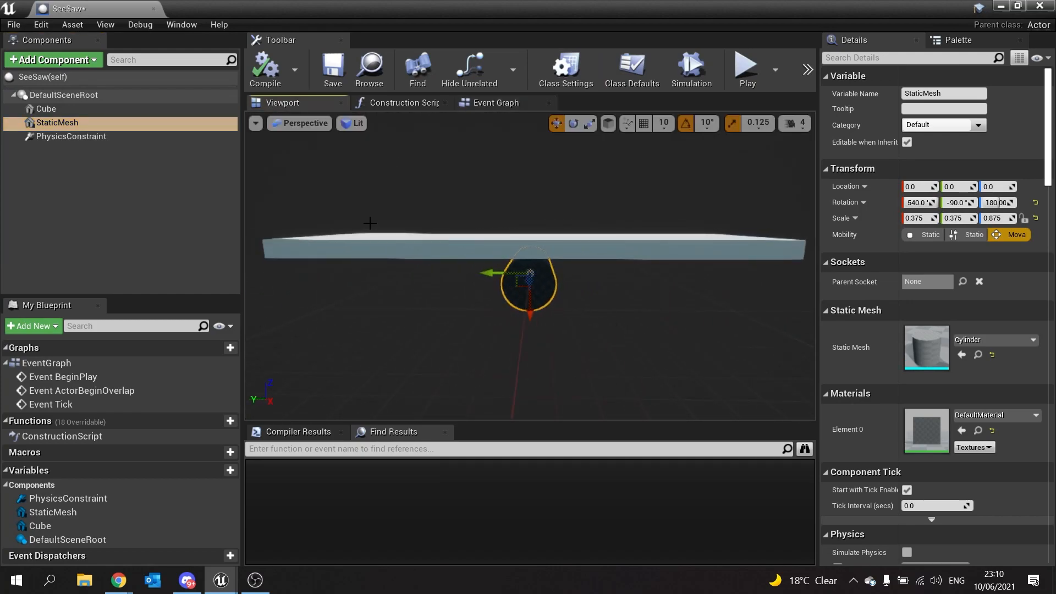
Step: Place a SeeSaw actor in the first-person map scaled to 2.25
click(46, 109)
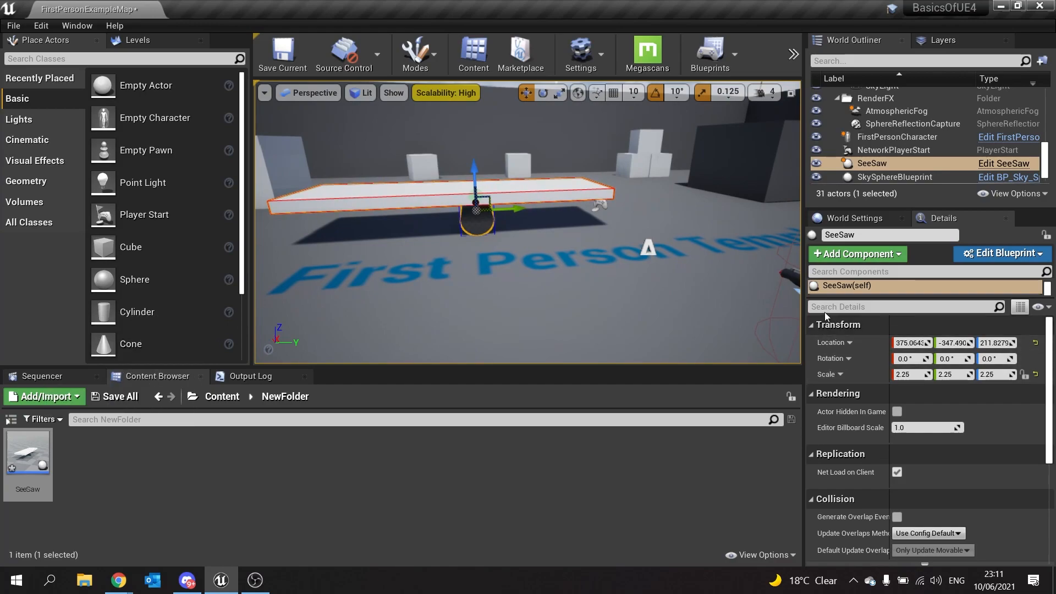
Step: Rescale the placed seesaw's cylinder pivot to 0.75, 0.375, 0.875
click(881, 331)
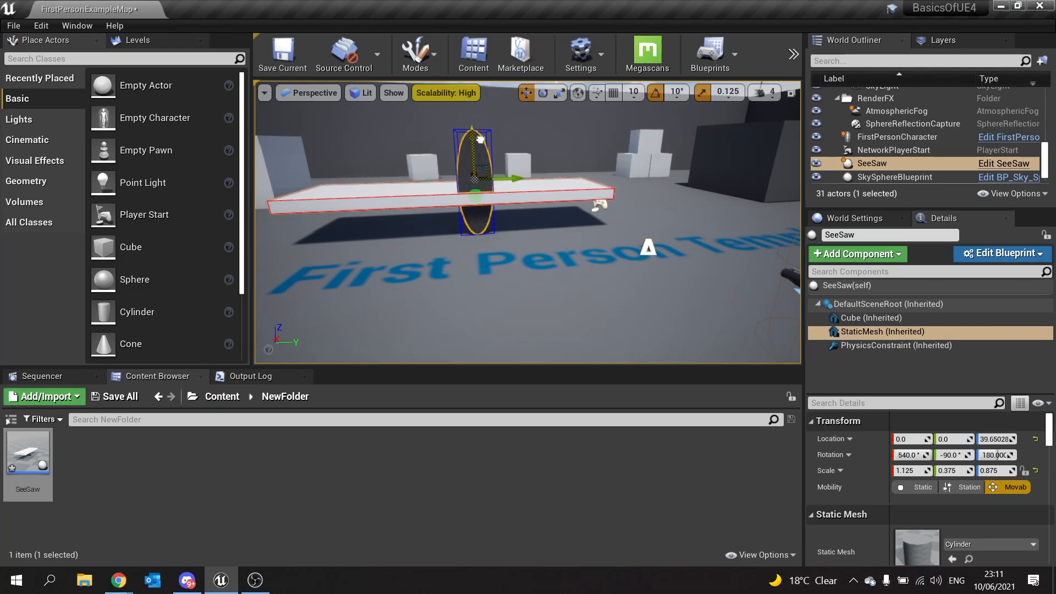
click(868, 317)
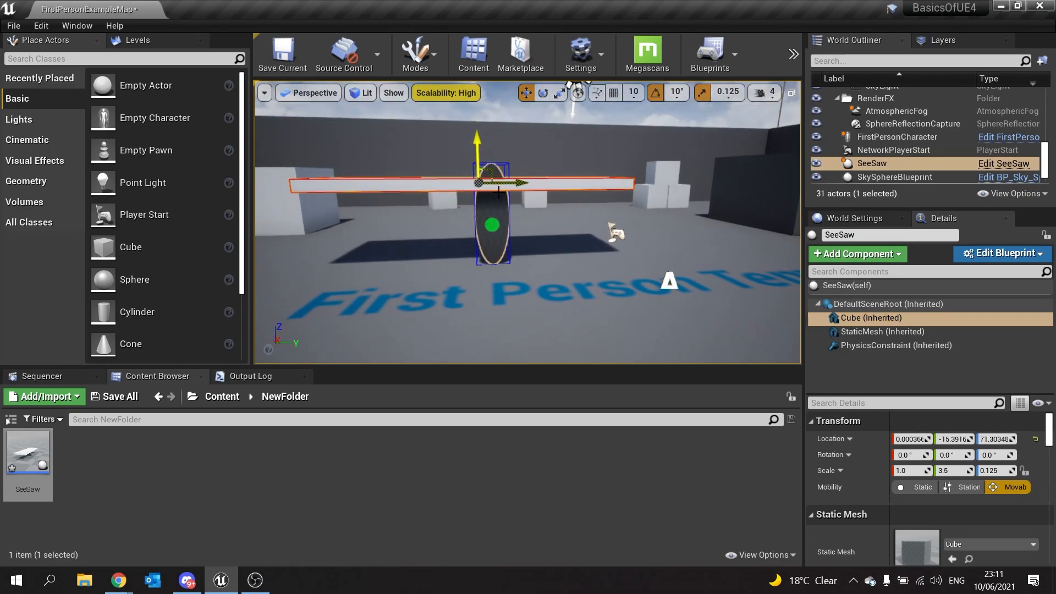
click(881, 331)
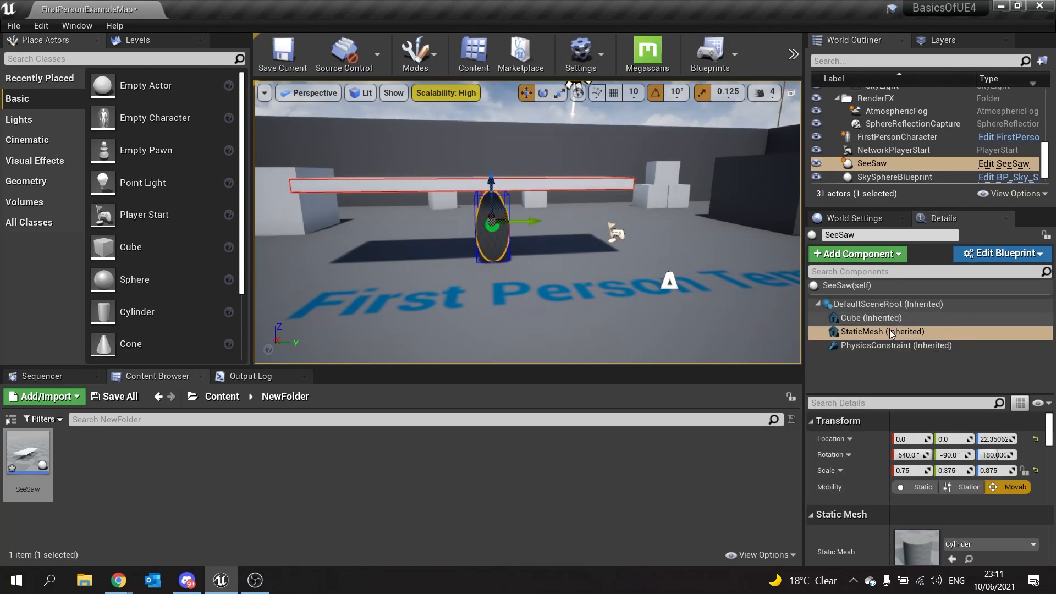
click(889, 344)
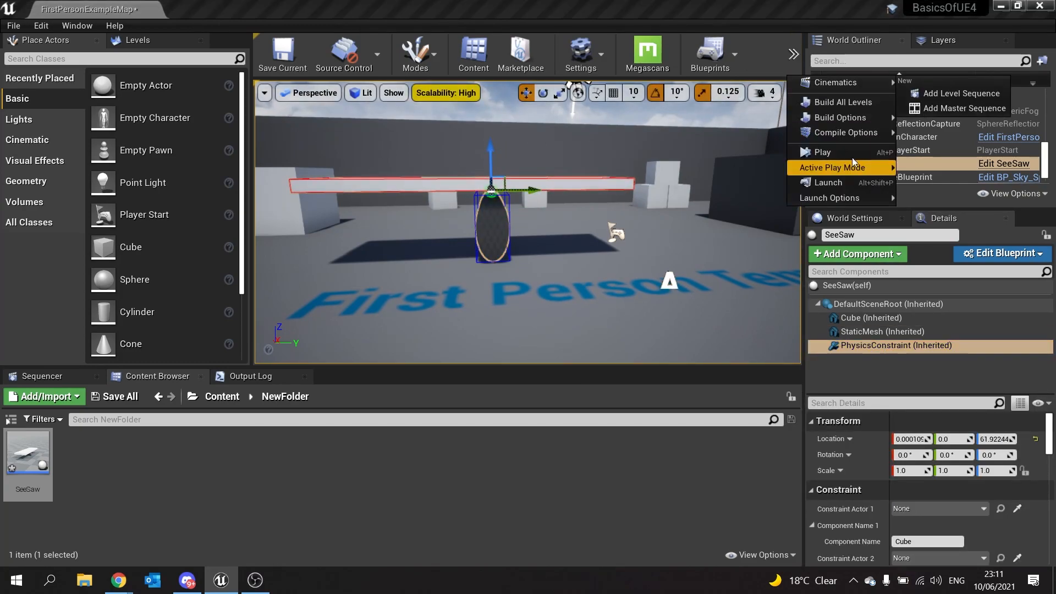
click(823, 152)
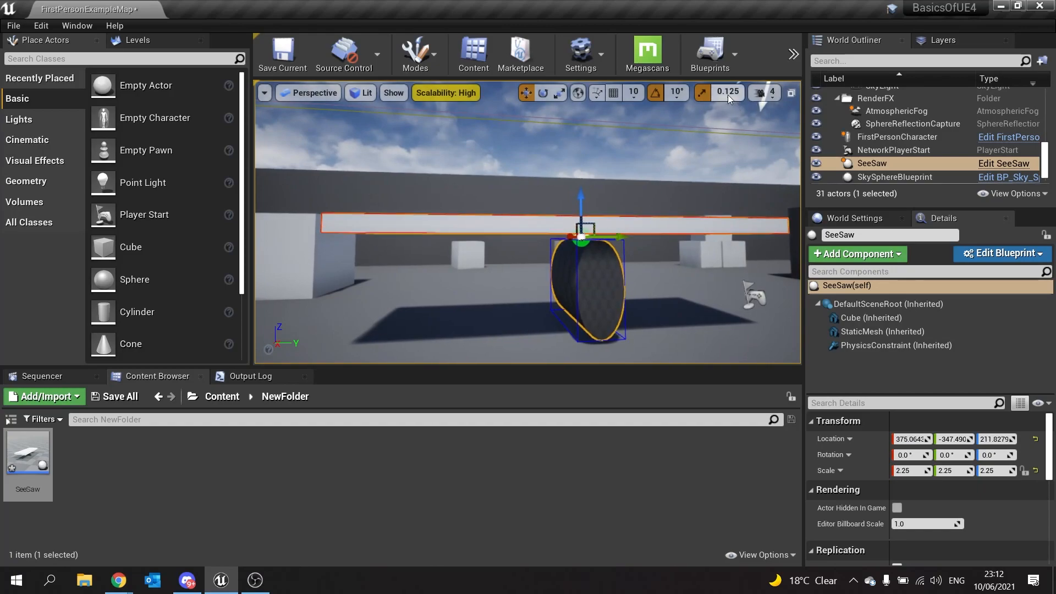
click(781, 93)
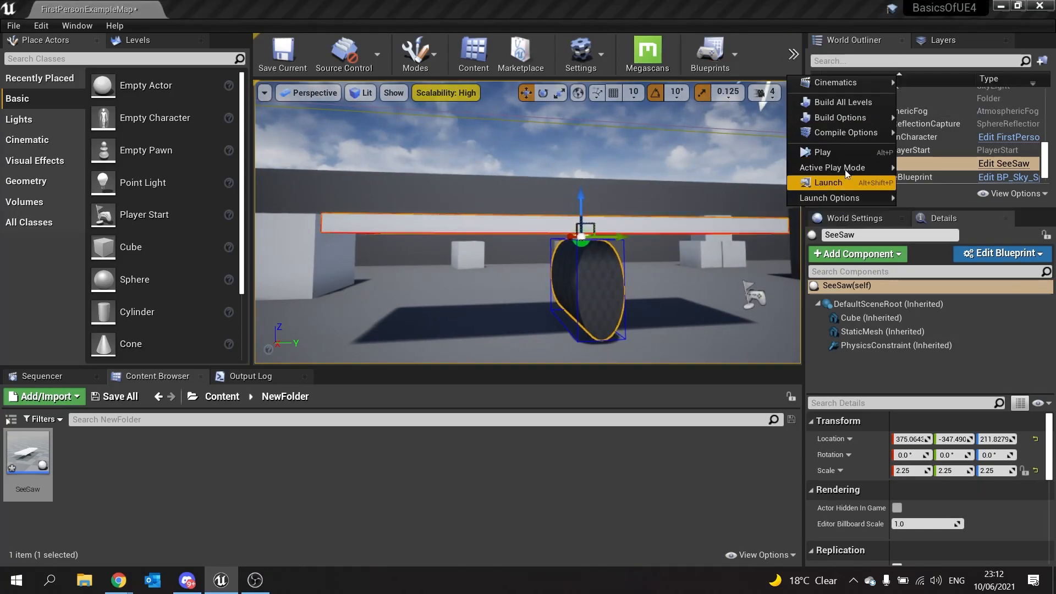